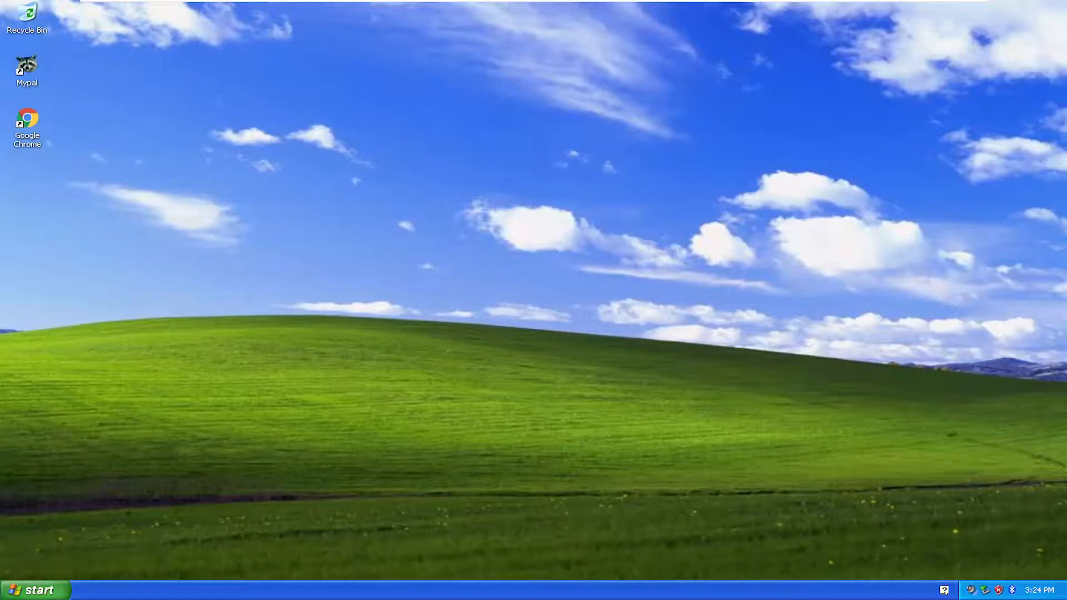
mouse_move(958, 235)
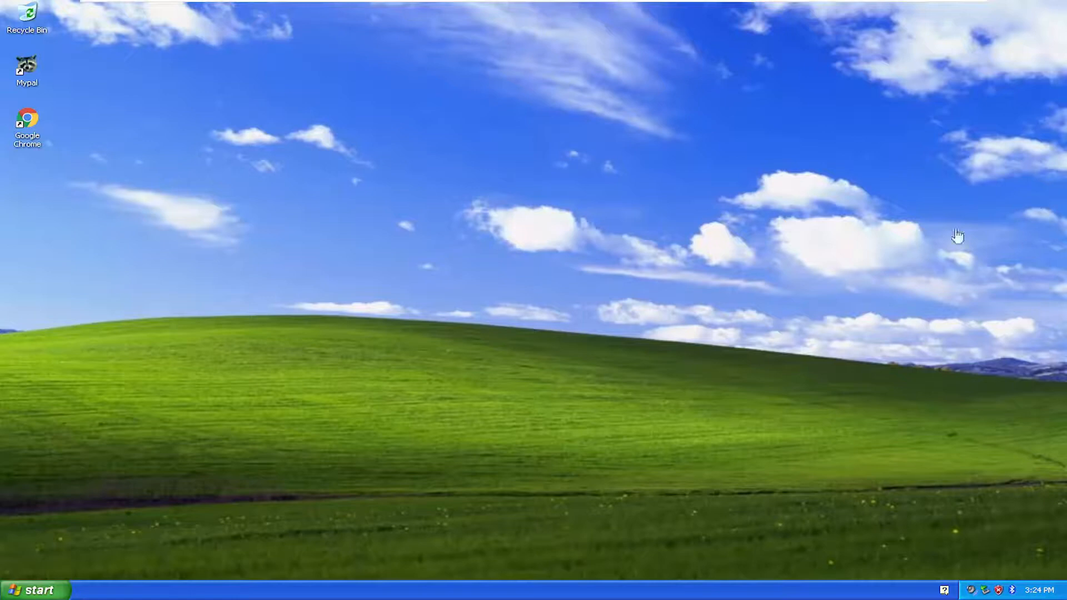
mouse_move(668, 284)
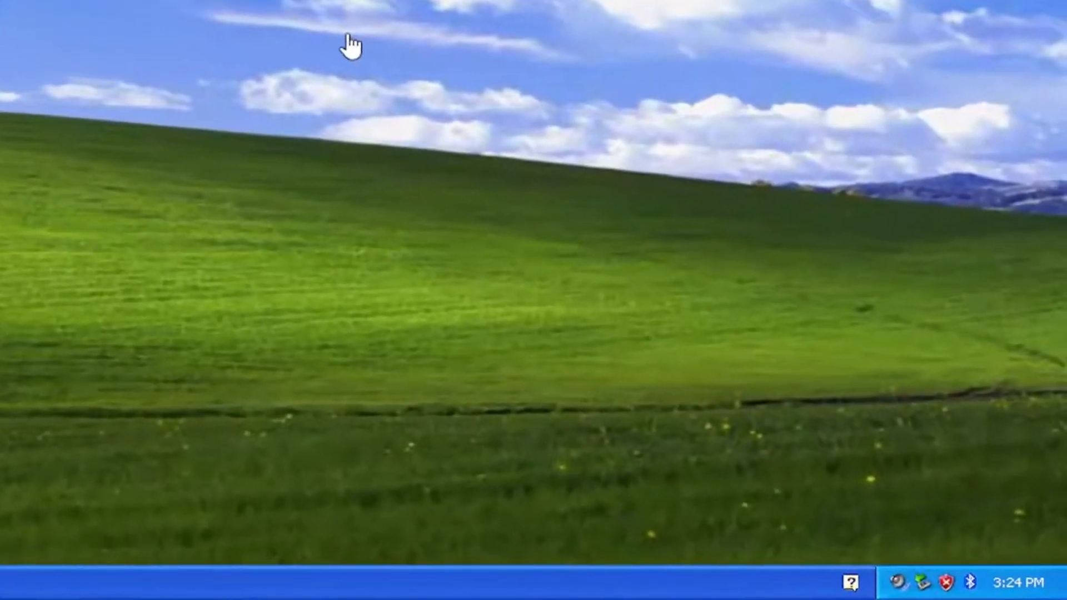
Bring up Adjust Date/Time from the taskbar clock's right-click menu
right_click(1000, 581)
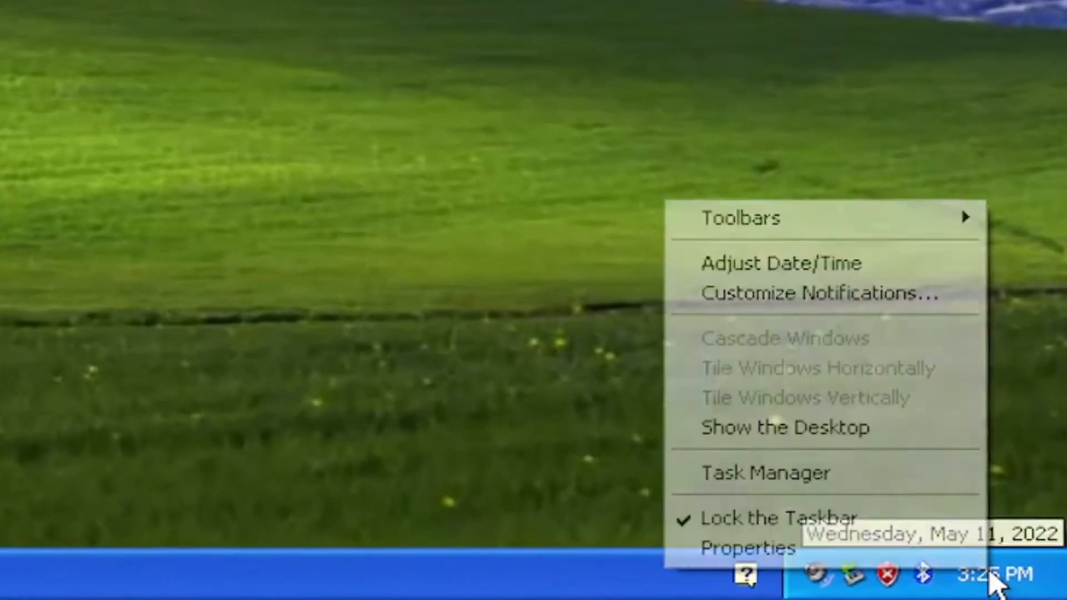
left_click(994, 574)
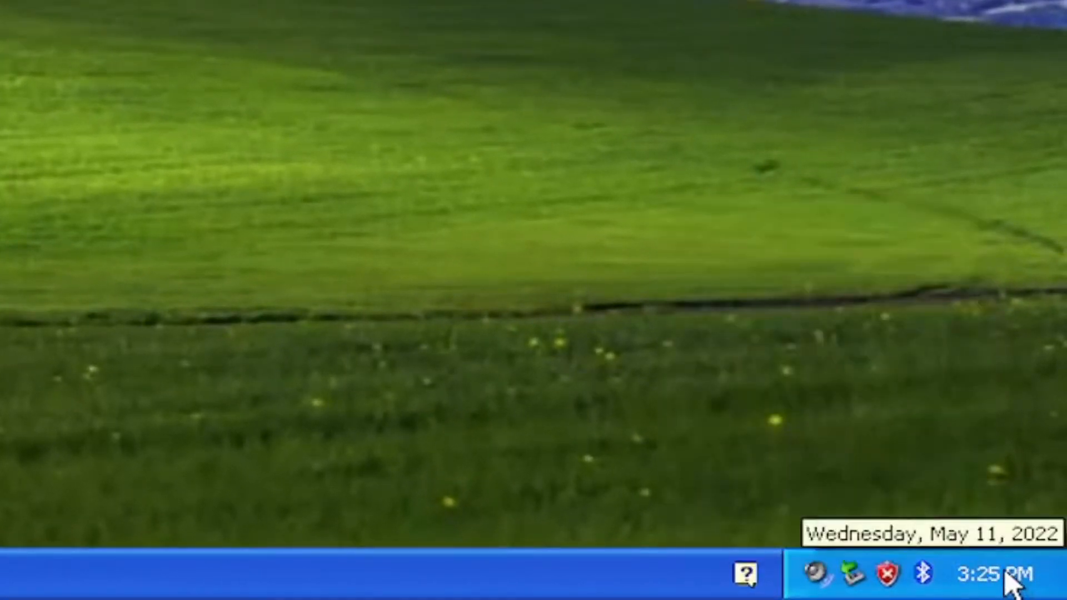
right_click(993, 574)
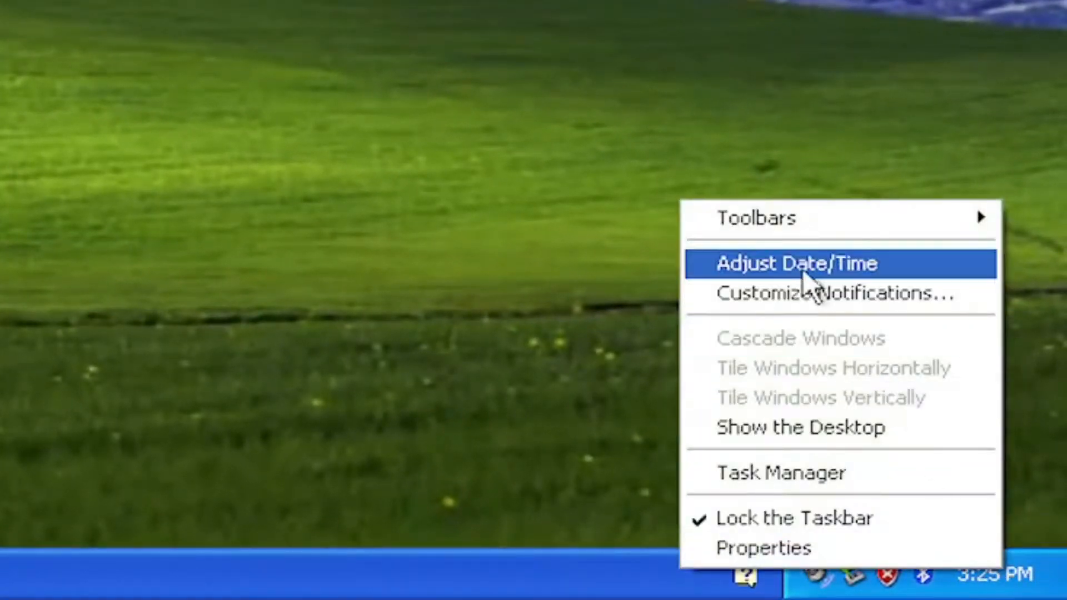
left_click(796, 264)
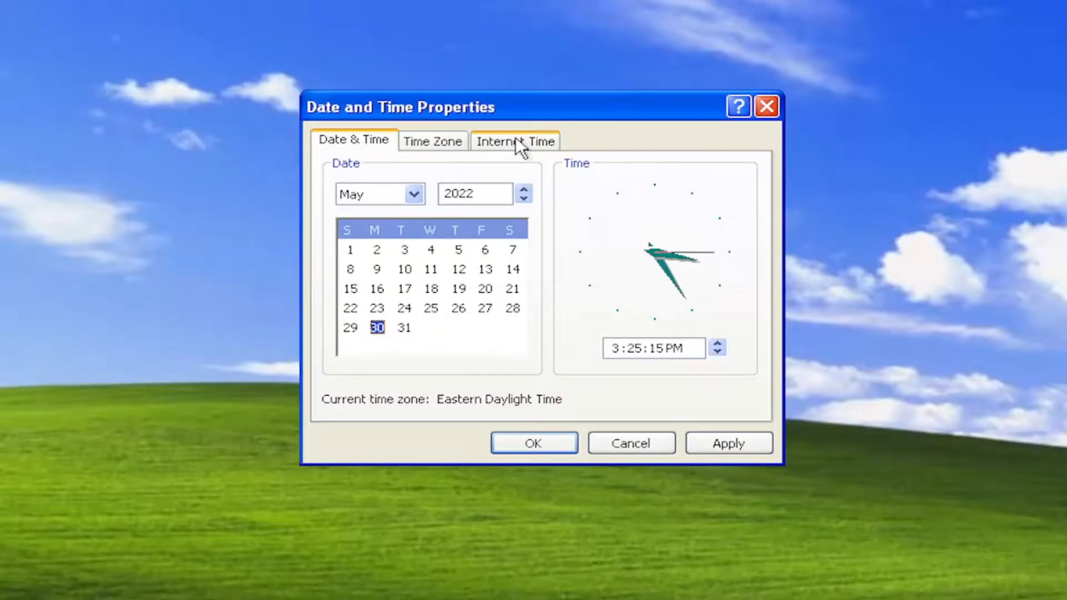
Run Update Now on Internet Time, check the server list, and confirm with OK
left_click(515, 140)
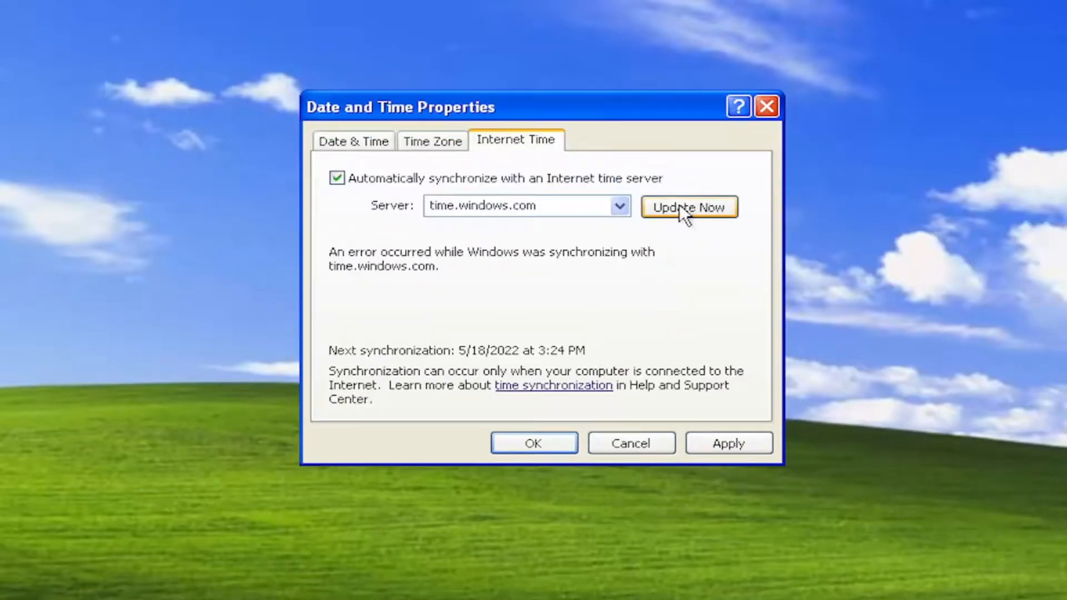
left_click(618, 207)
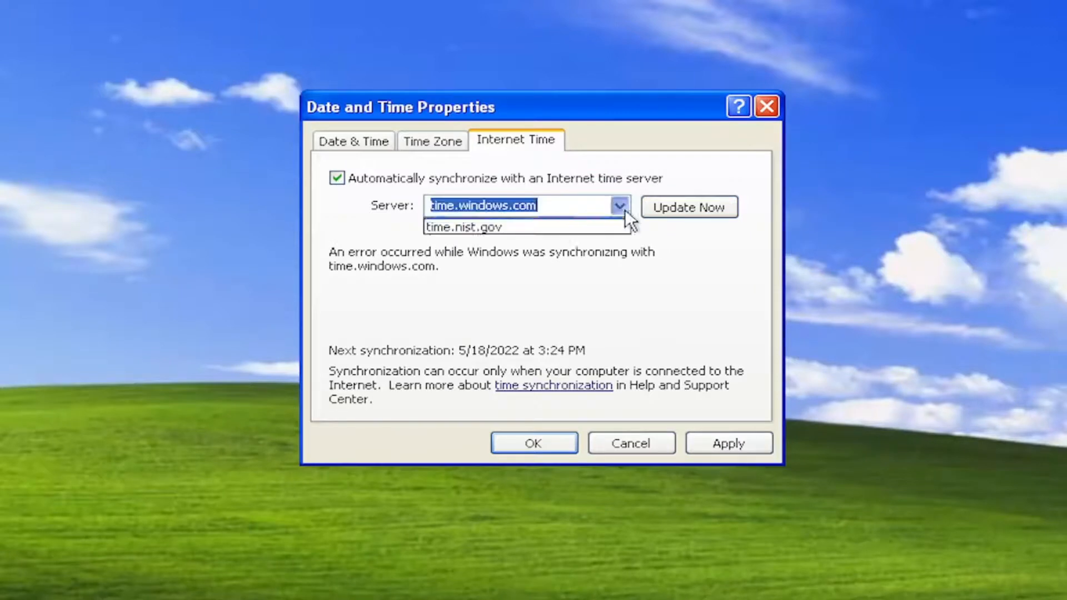
left_click(353, 142)
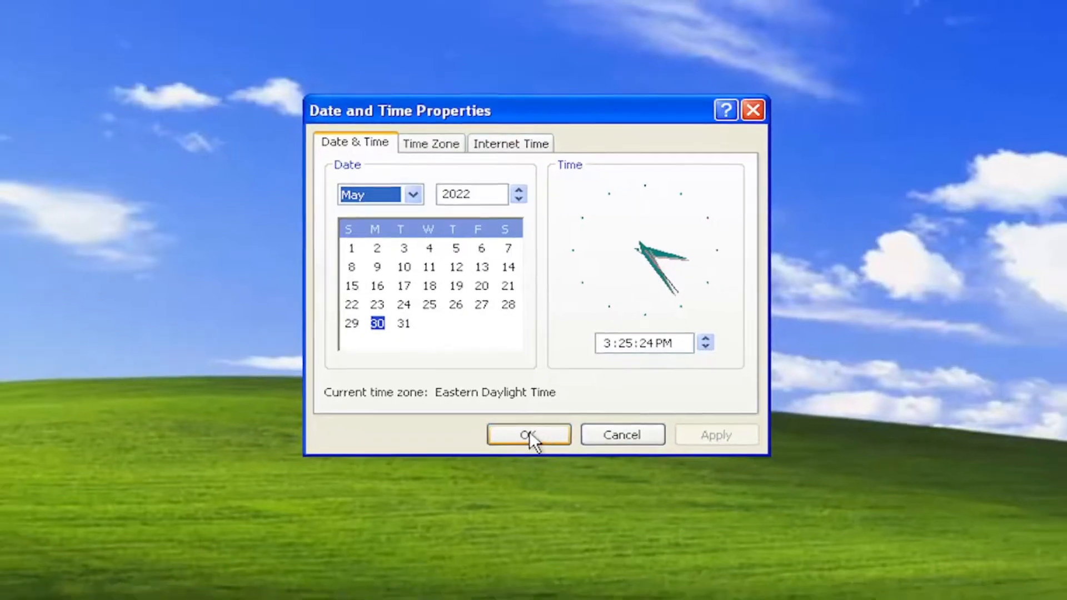
left_click(528, 435)
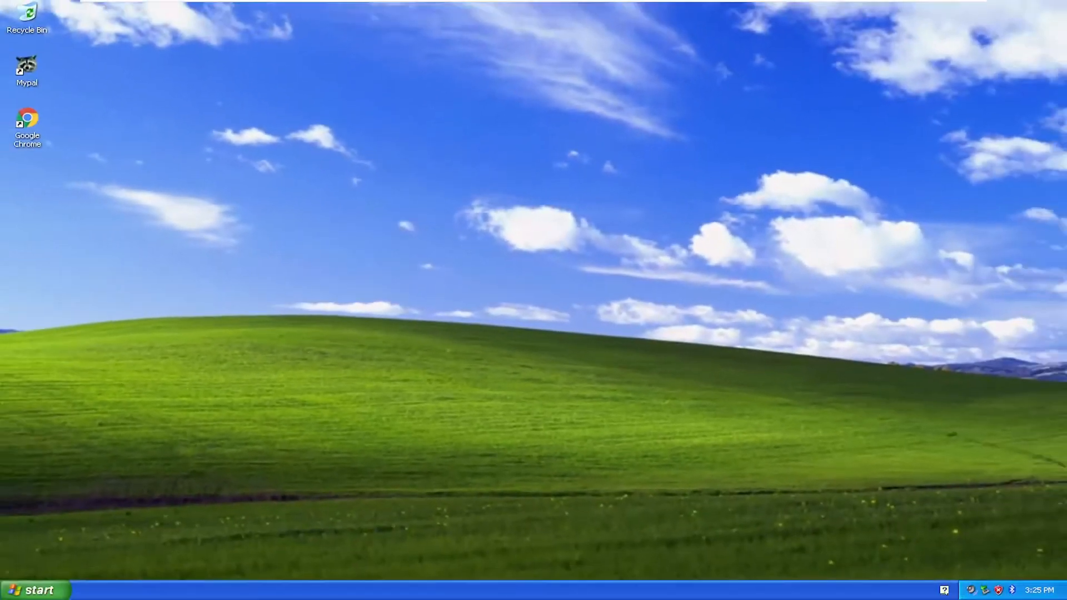